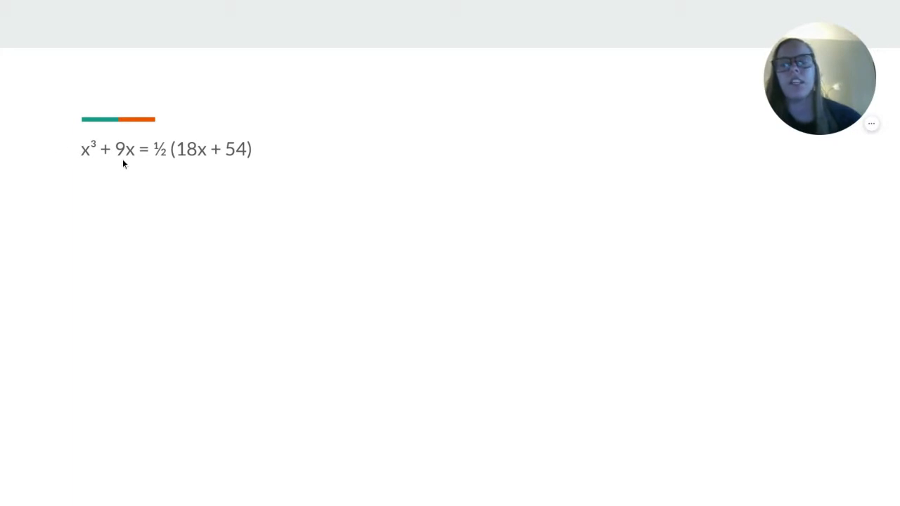
{"action": "mouse_move", "coordinate": [208, 160]}
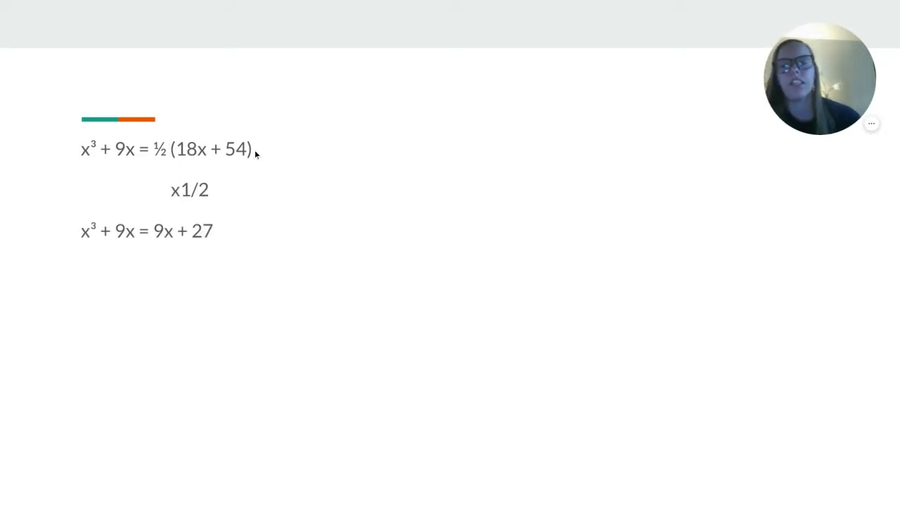
{"action": "mouse_move", "coordinate": [223, 208]}
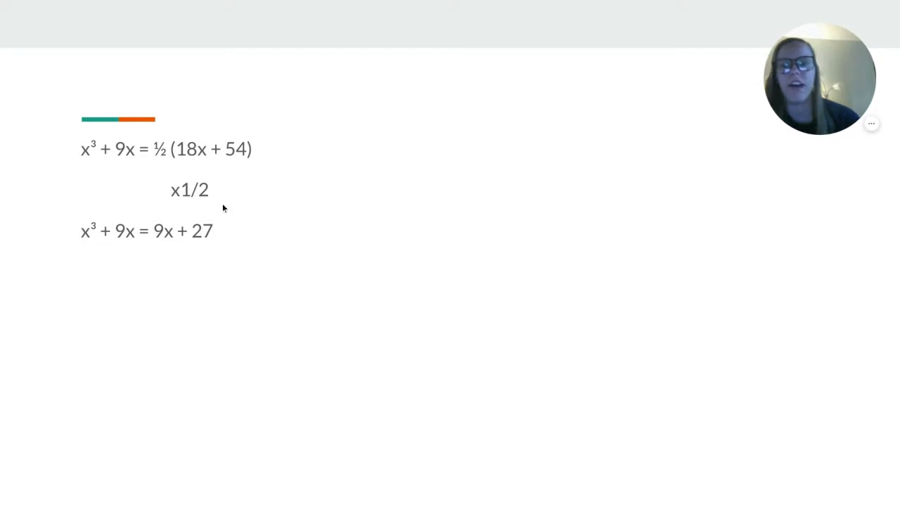
{"action": "mouse_move", "coordinate": [107, 242]}
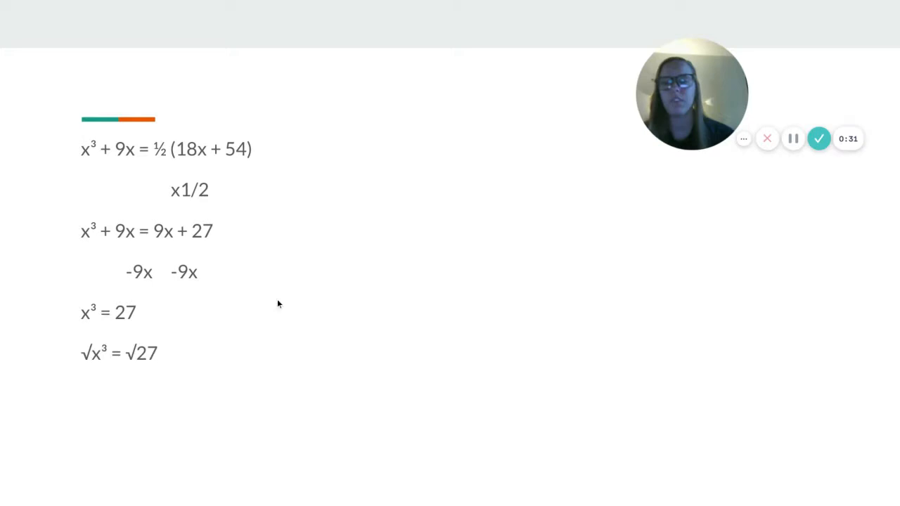
{"action": "mouse_move", "coordinate": [742, 139]}
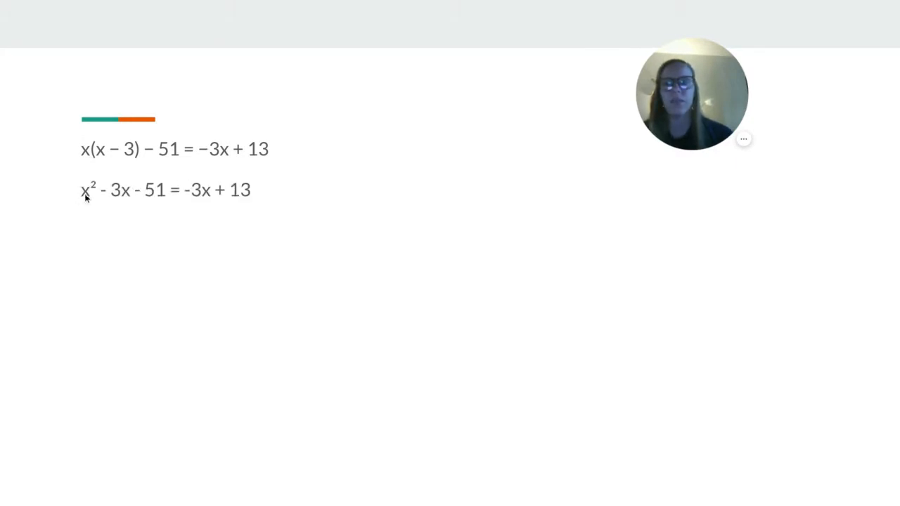
{"action": "mouse_move", "coordinate": [228, 213]}
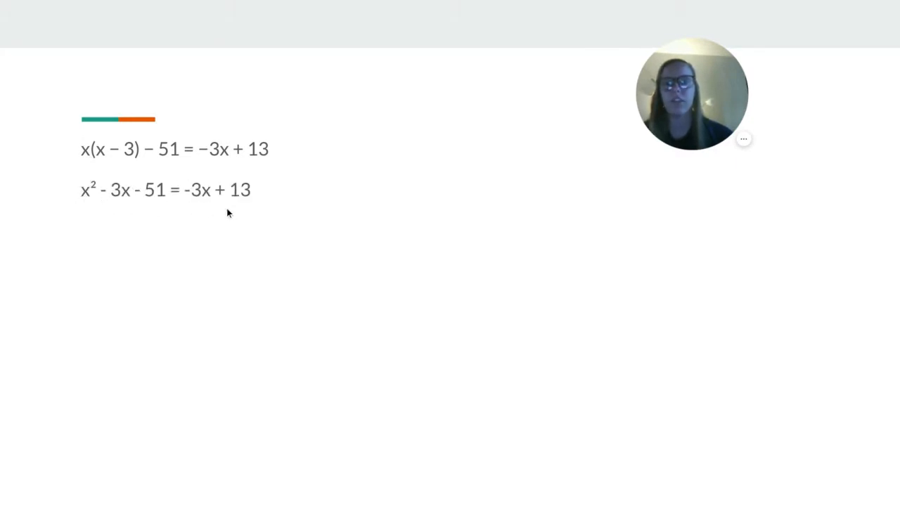
{"action": "mouse_move", "coordinate": [281, 214]}
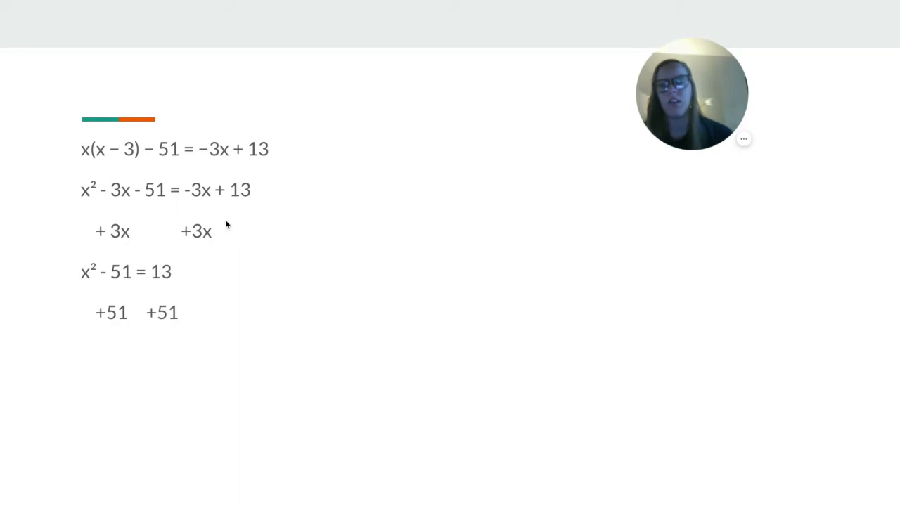
{"action": "mouse_move", "coordinate": [188, 297]}
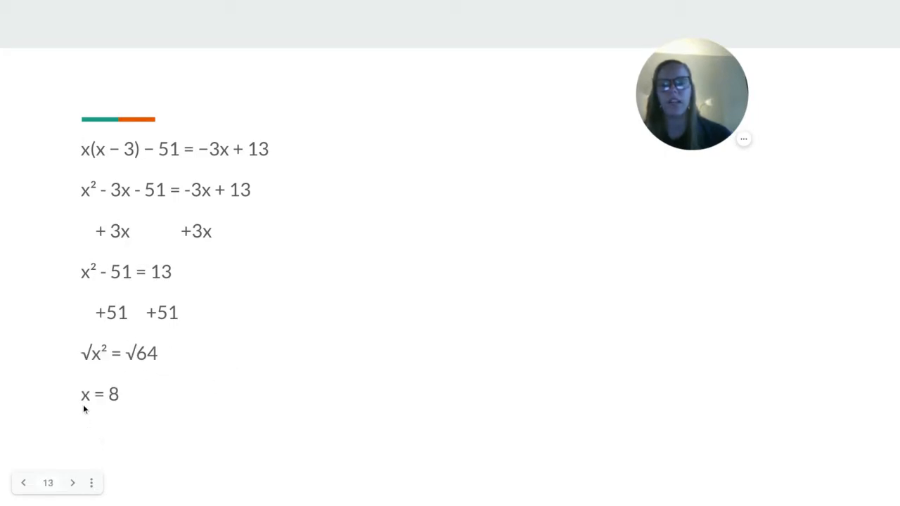
Step: Reveal the third equation's working from x² − 14 = 5x + 67 − 5x down to x = 9
{"action": "left_click", "coordinate": [73, 482]}
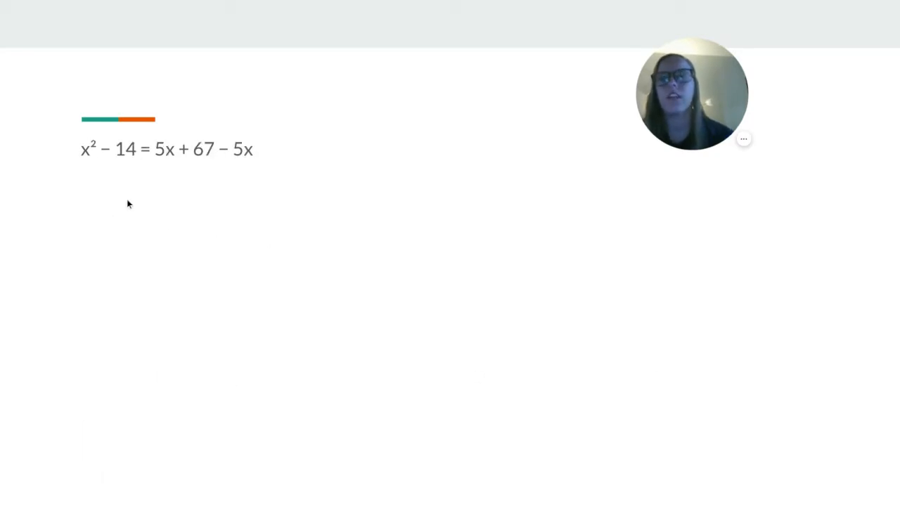
{"action": "mouse_move", "coordinate": [157, 173]}
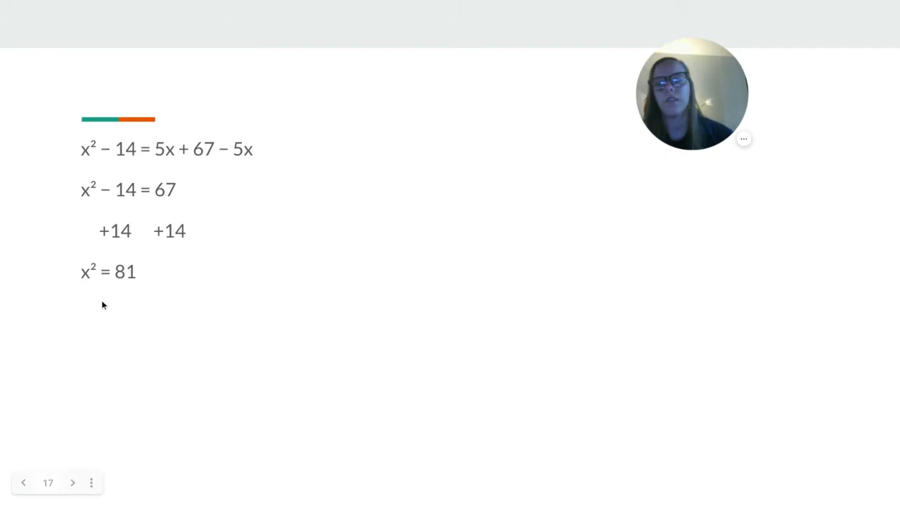
{"action": "left_click", "coordinate": [73, 482]}
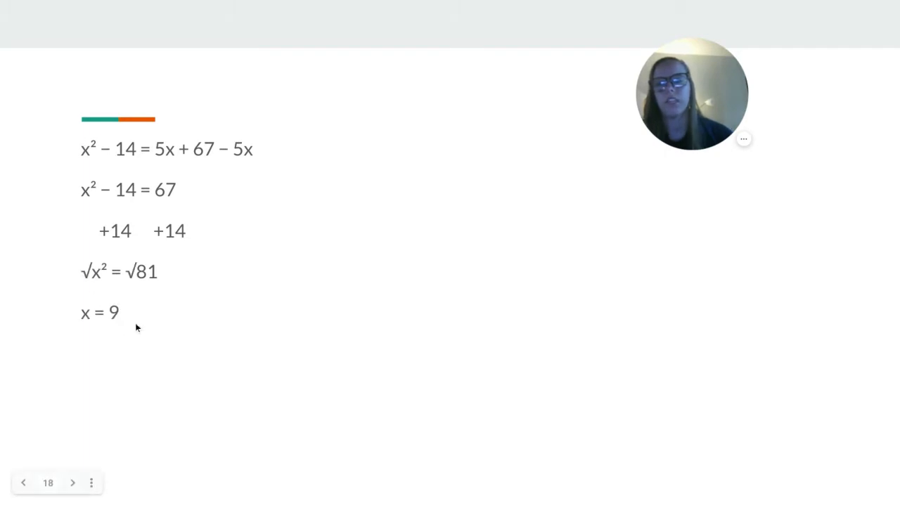
{"action": "left_click", "coordinate": [73, 482]}
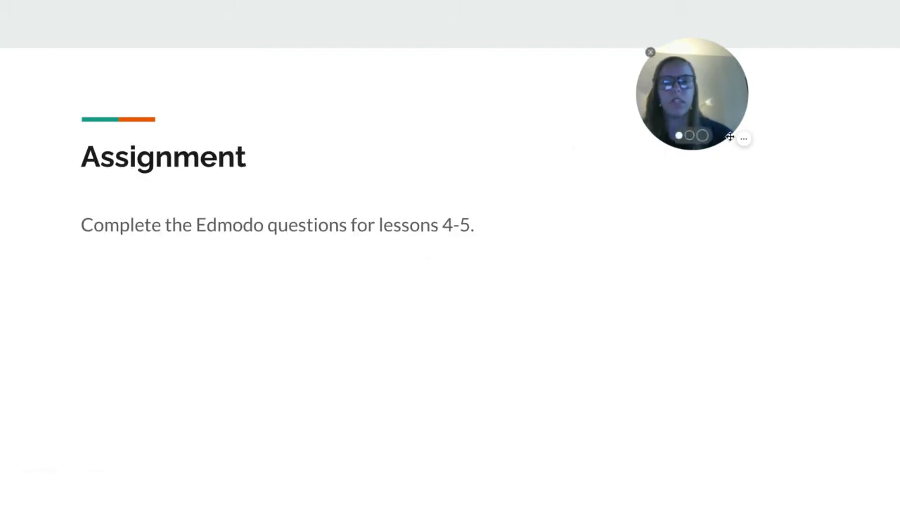
{"action": "mouse_move", "coordinate": [743, 141]}
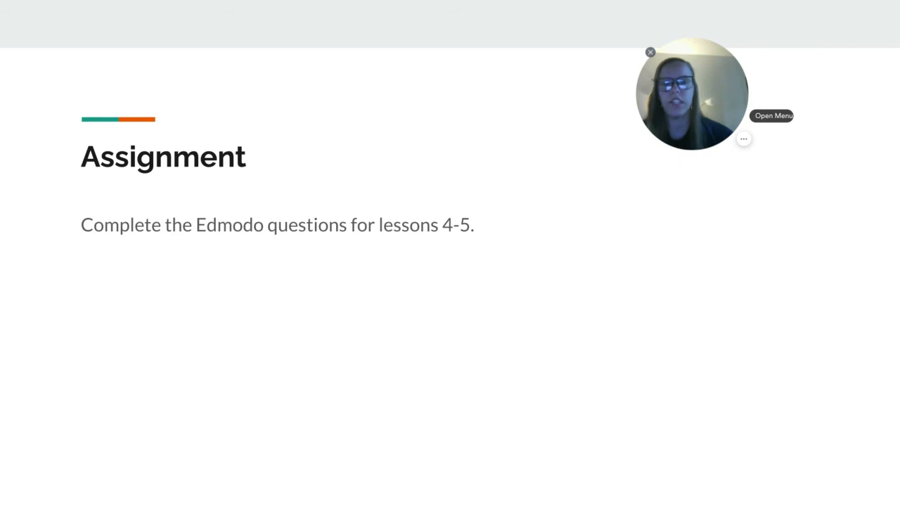
{"action": "left_click", "coordinate": [742, 139]}
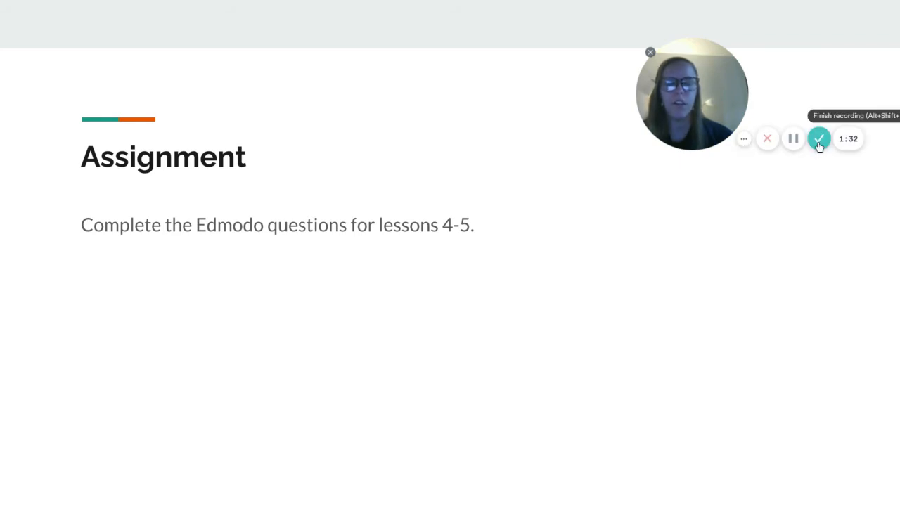